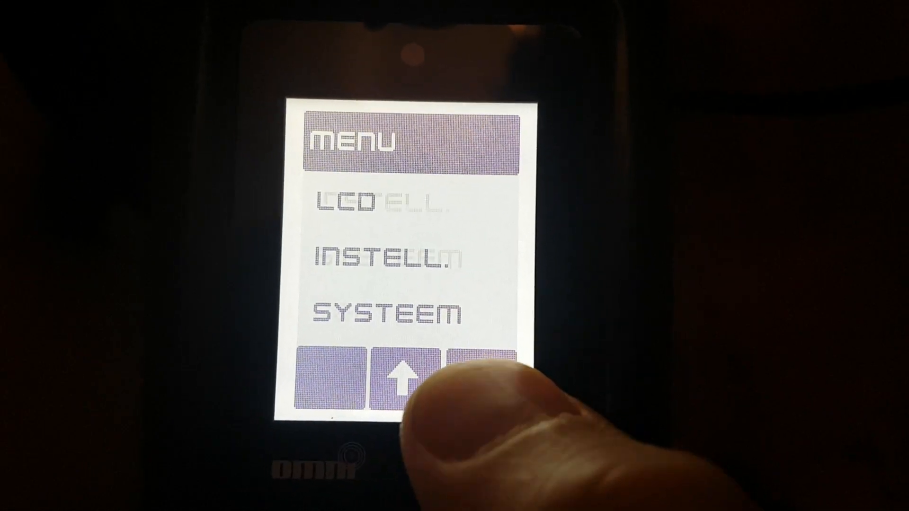
# Scroll the main menu to SERVICE and open the INSTELL. service settings page.
pyautogui.click(406, 383)
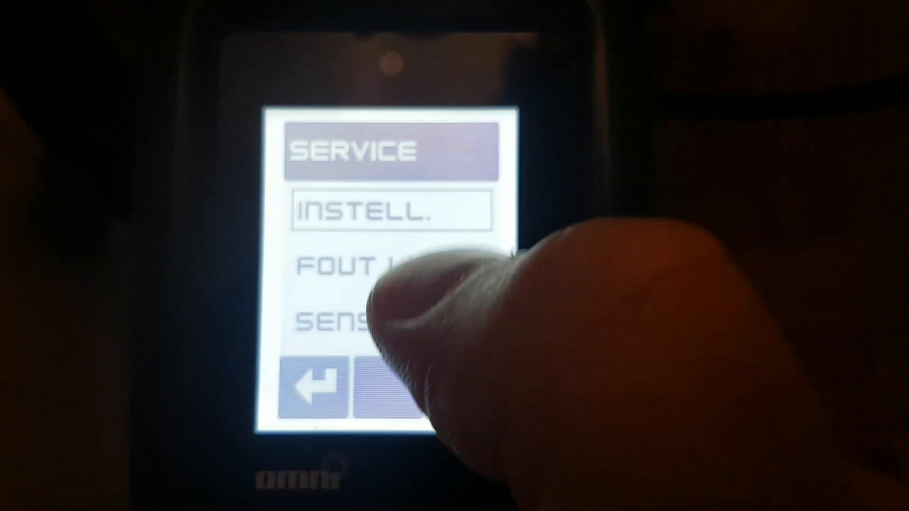
pyautogui.click(383, 208)
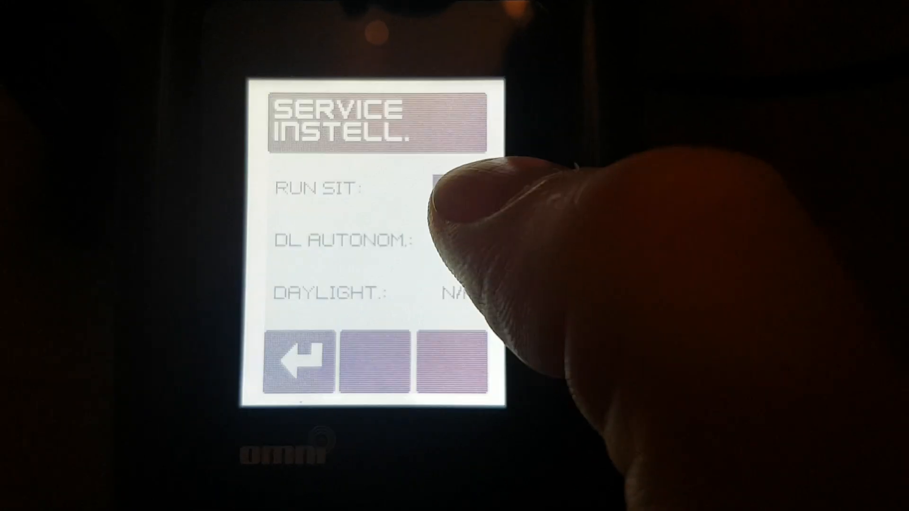
# Start the DAYL OUT self-test and answer JA that stem and brake lights are on.
pyautogui.click(457, 187)
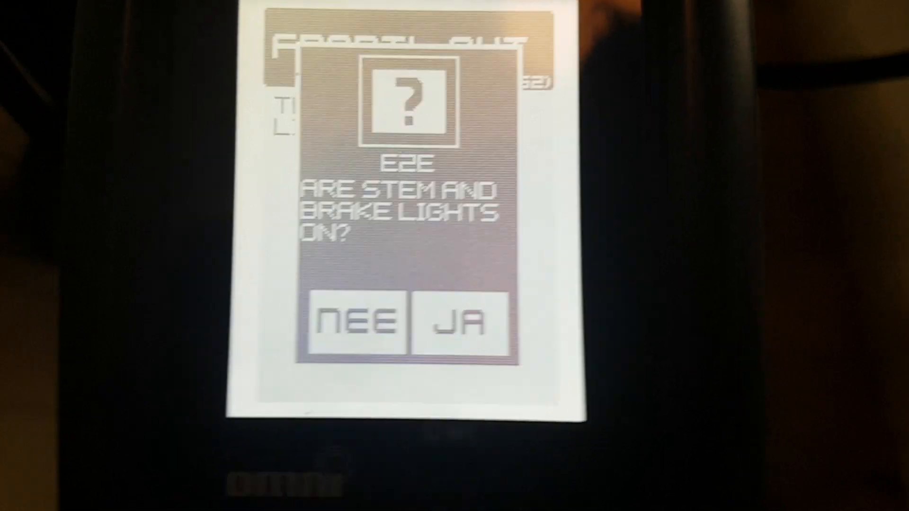
pyautogui.click(455, 322)
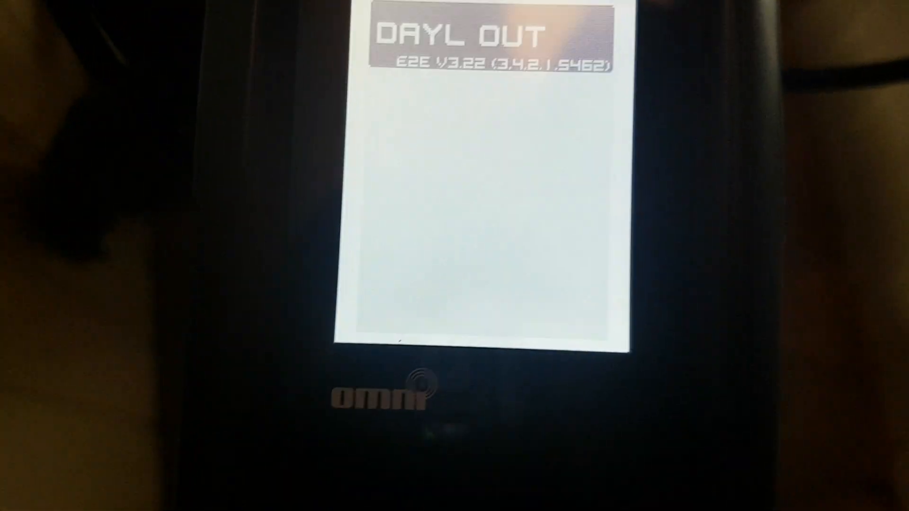